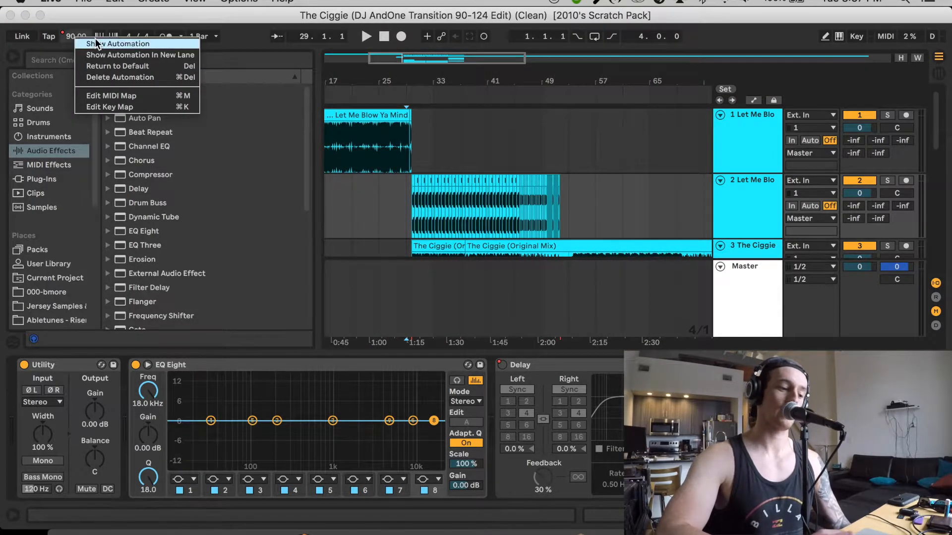
# - Display the Master track's Song Tempo automation lane, its curve starting at 90 BPM
pyautogui.click(119, 43)
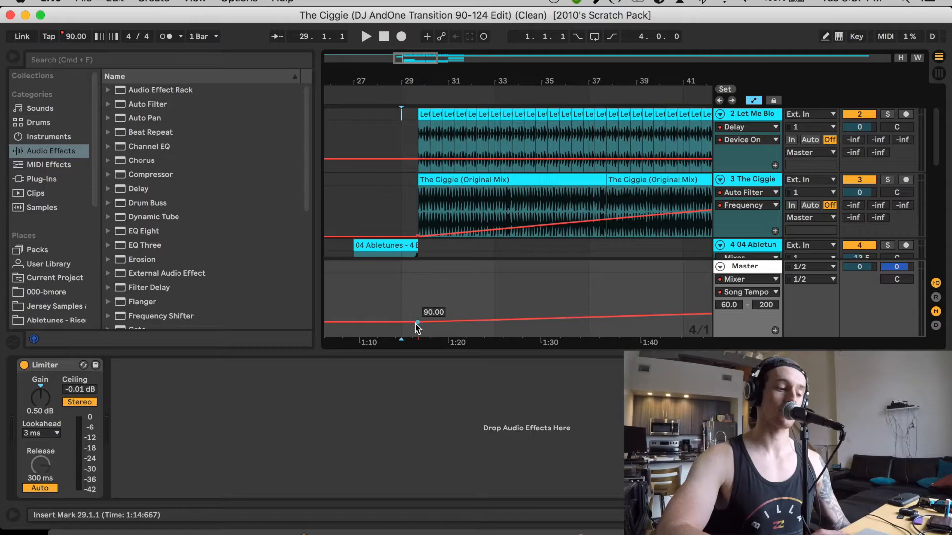
pyautogui.hscroll(3)
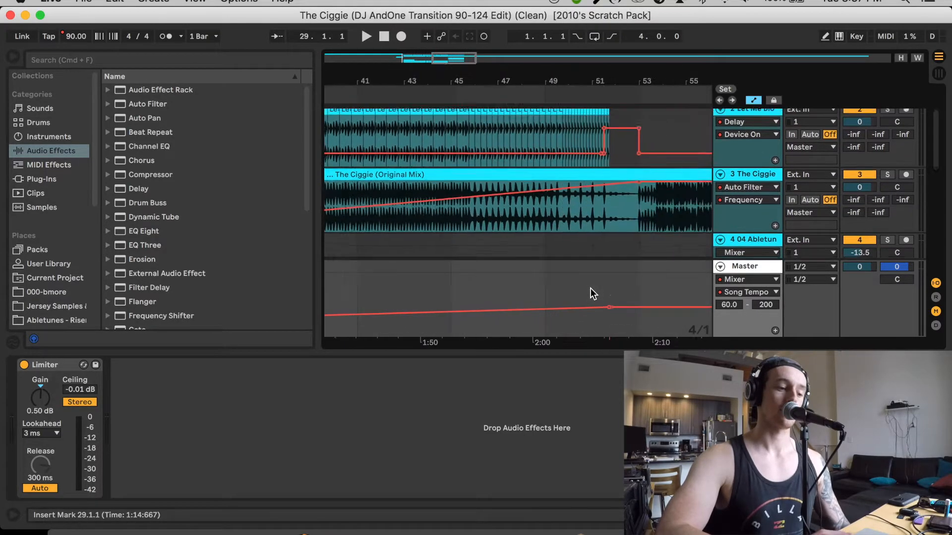